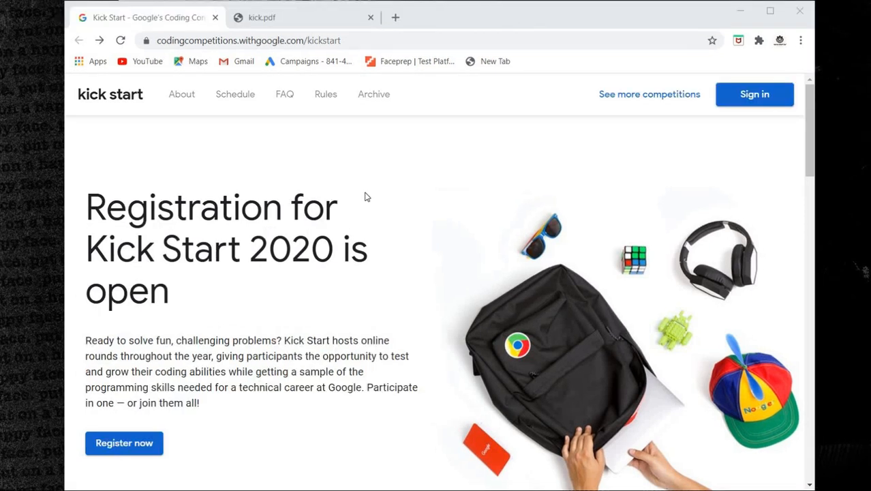
# - Sign in to Google Kick Start with the first listed Google account
pyautogui.click(248, 41)
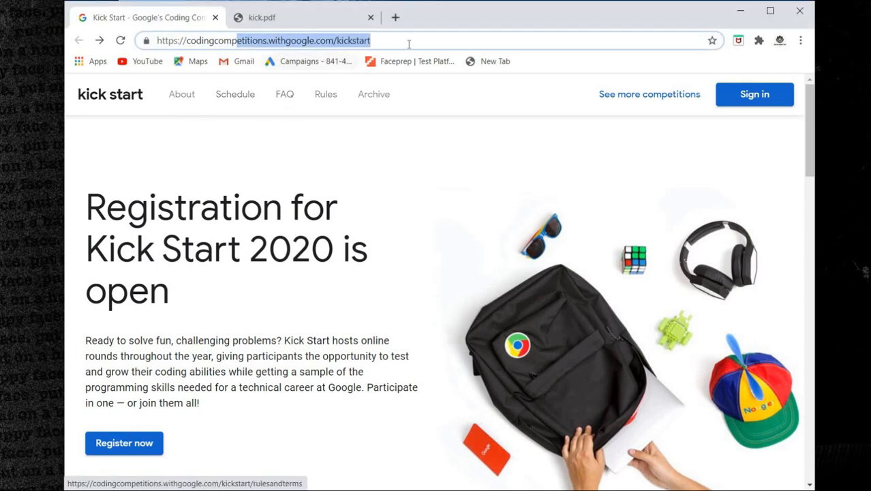
pyautogui.moveTo(124, 442)
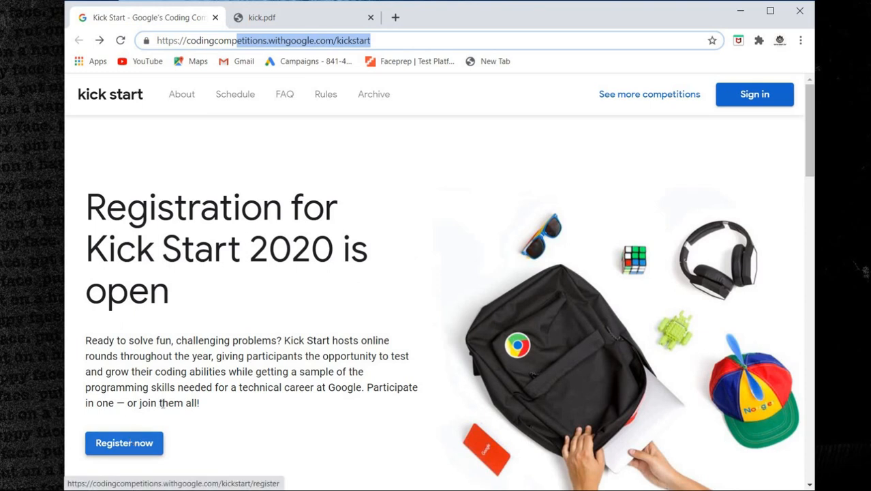
pyautogui.moveTo(758, 166)
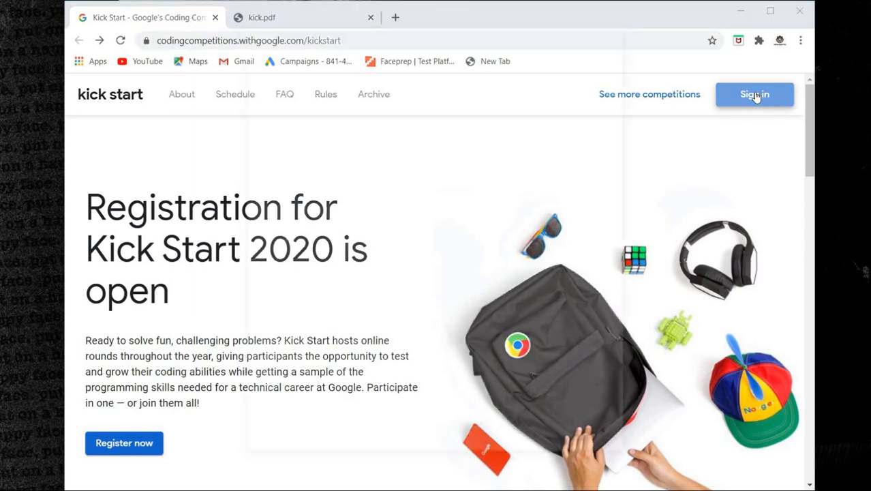
pyautogui.click(755, 94)
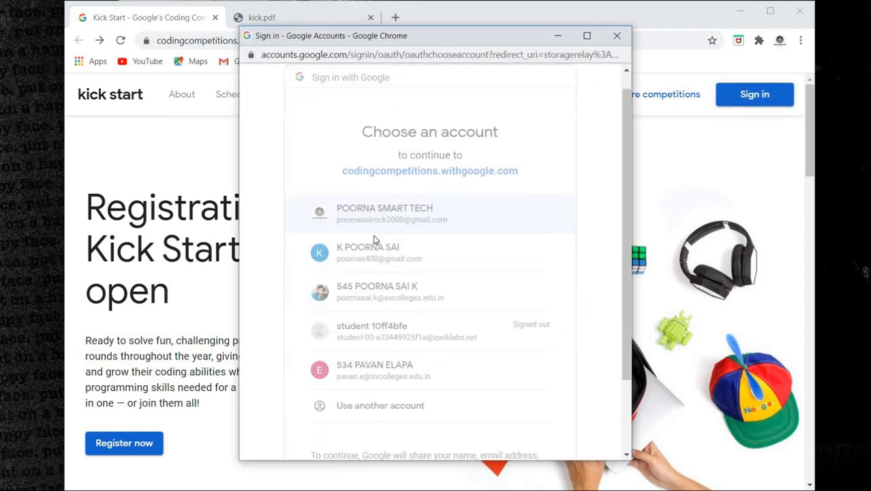
pyautogui.click(429, 213)
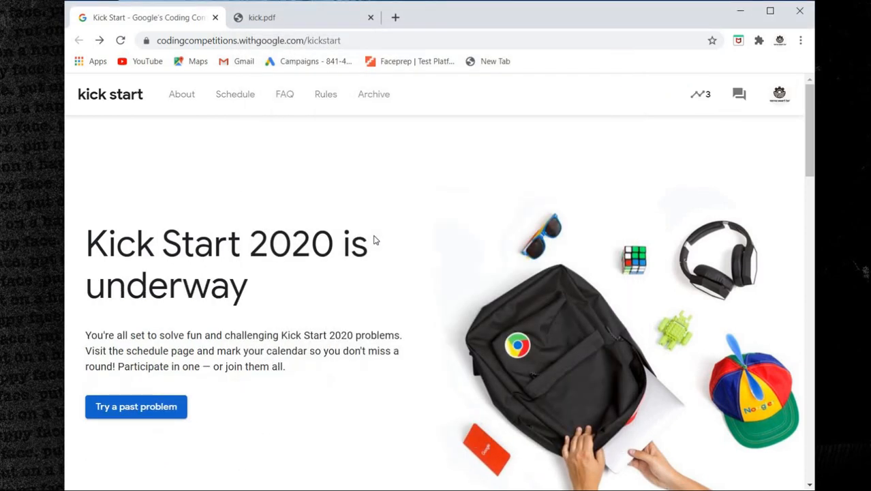
pyautogui.moveTo(798, 169)
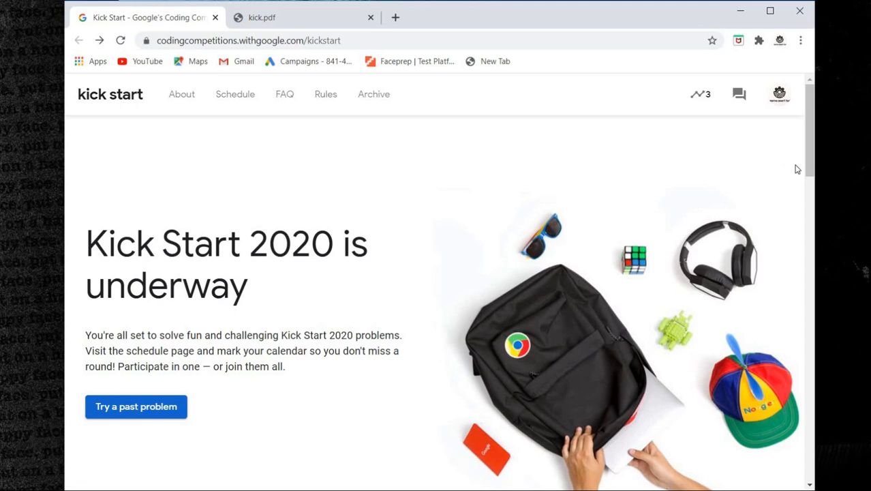
# - Look over the Kick Start 2020 home page and go to the About page
pyautogui.scroll(-3)
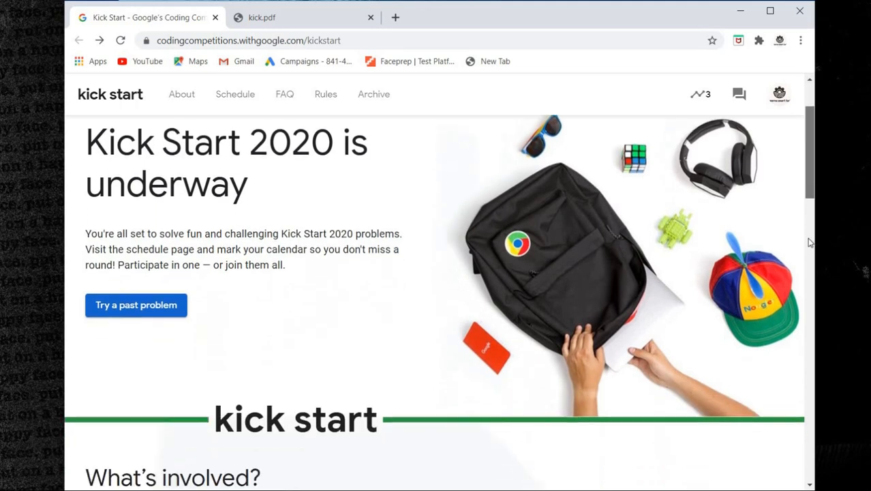
pyautogui.scroll(3)
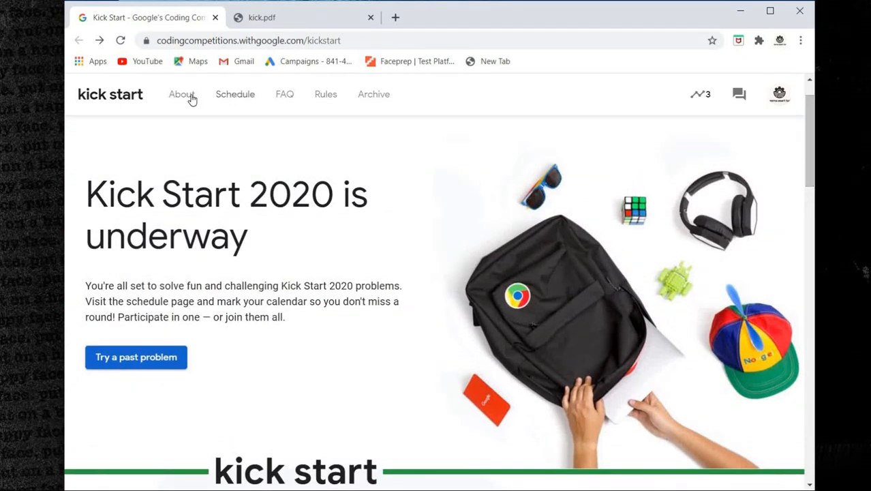
pyautogui.click(181, 94)
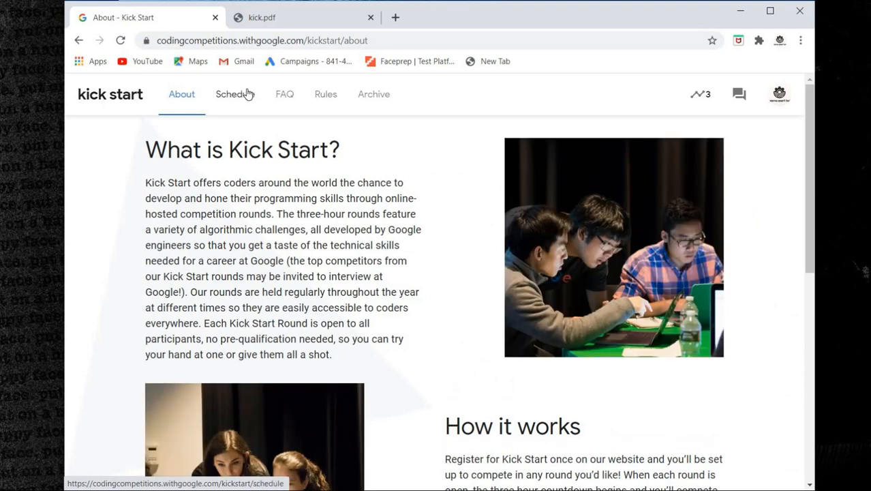
# - View the 2020 Schedule page with its next and upcoming rounds
pyautogui.click(235, 94)
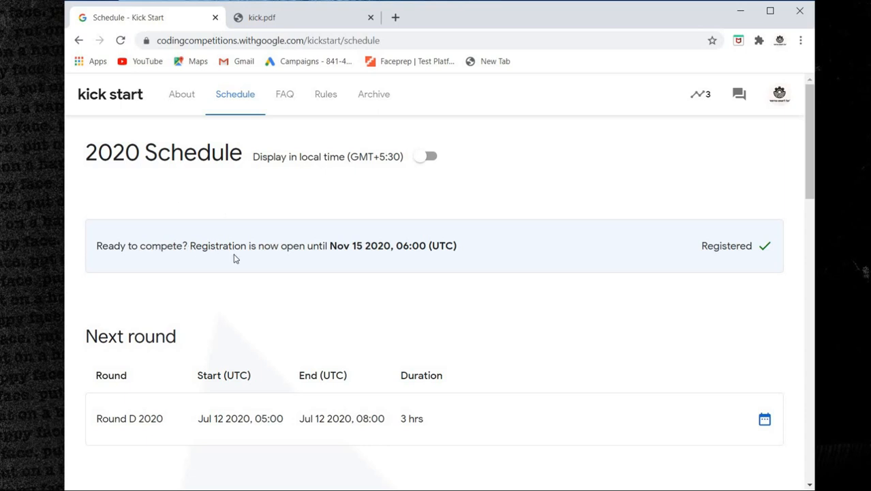
pyautogui.moveTo(390, 258)
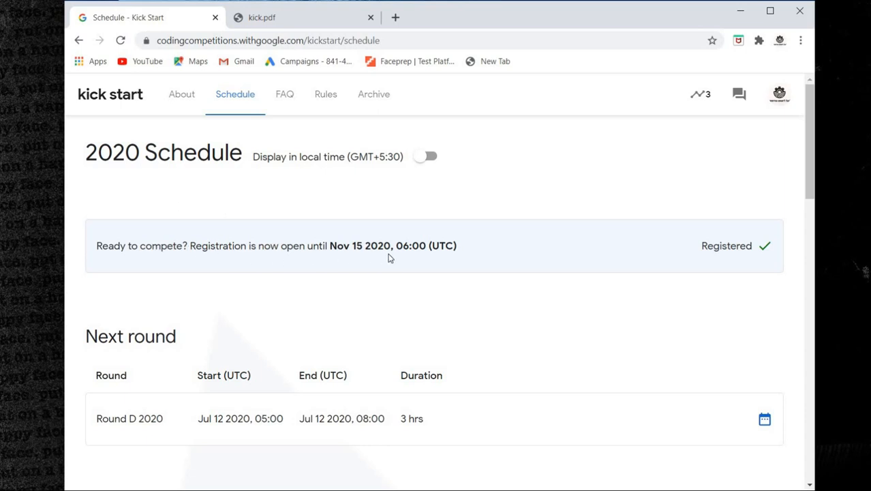
pyautogui.moveTo(774, 265)
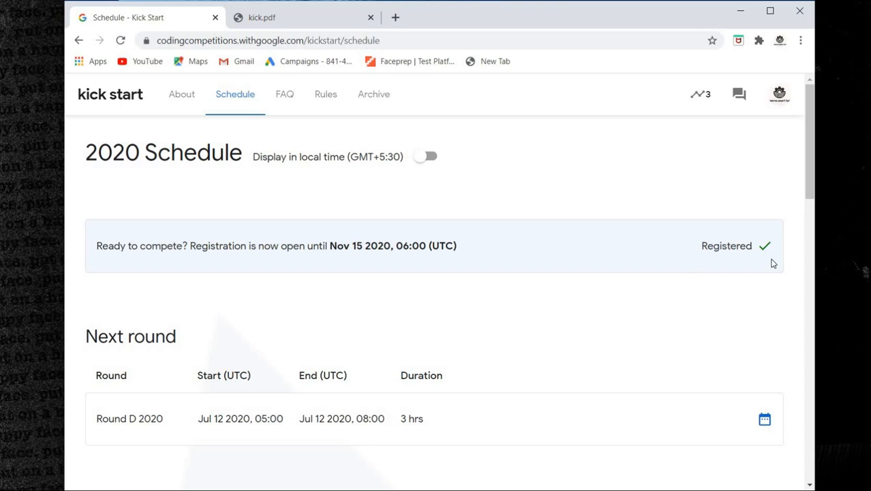
pyautogui.moveTo(775, 248)
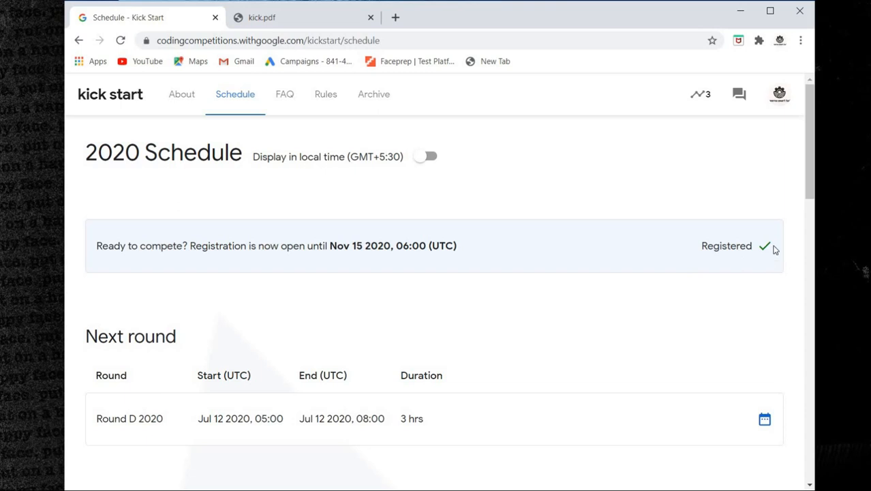
pyautogui.moveTo(812, 189)
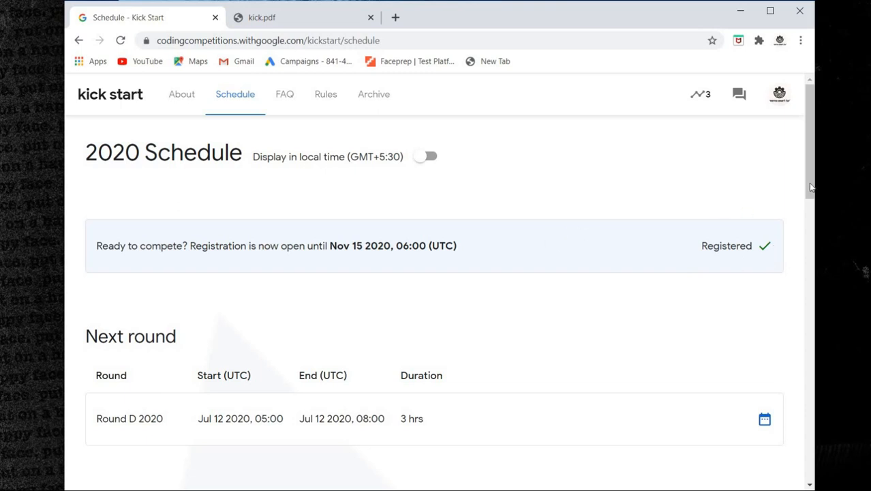
pyautogui.scroll(-3)
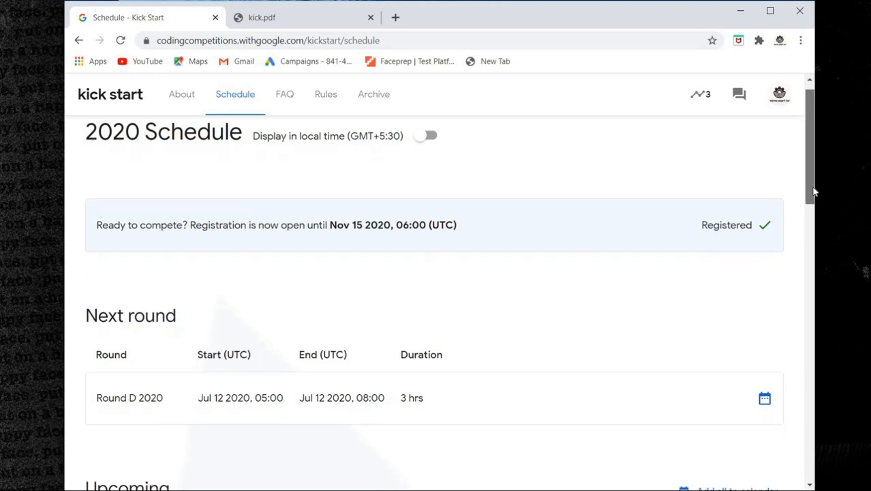
pyautogui.scroll(3)
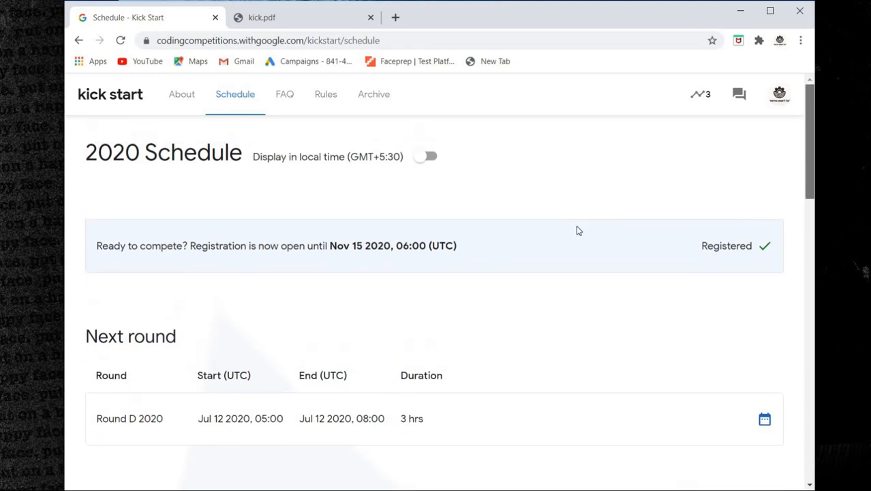
pyautogui.moveTo(866, 180)
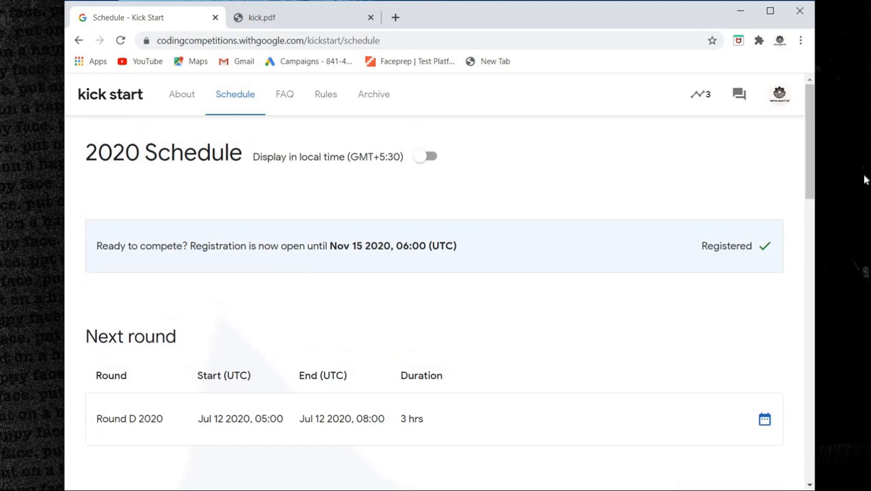
pyautogui.scroll(-3)
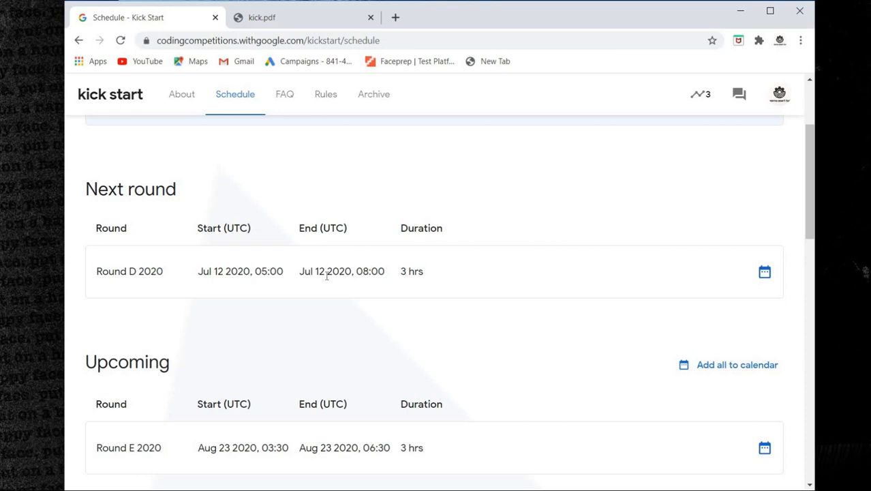
pyautogui.moveTo(327, 276)
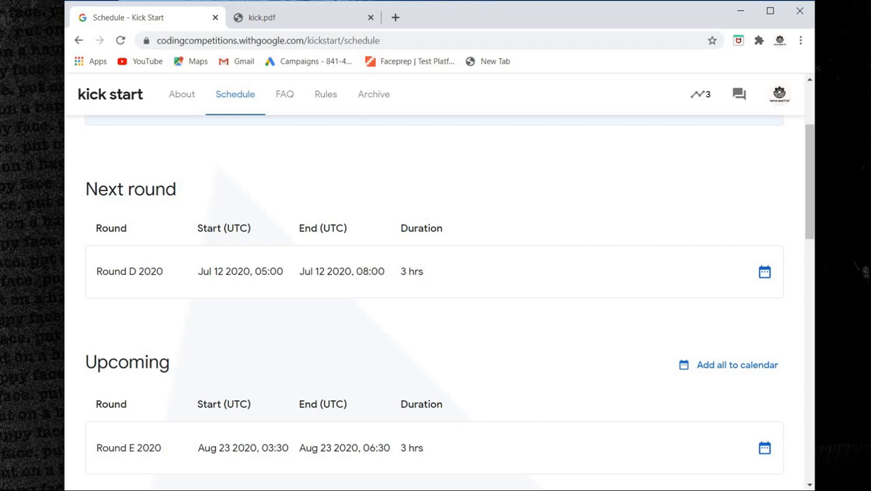
# - Reach the Past rounds list and view Round C 2020's round details
pyautogui.scroll(-3)
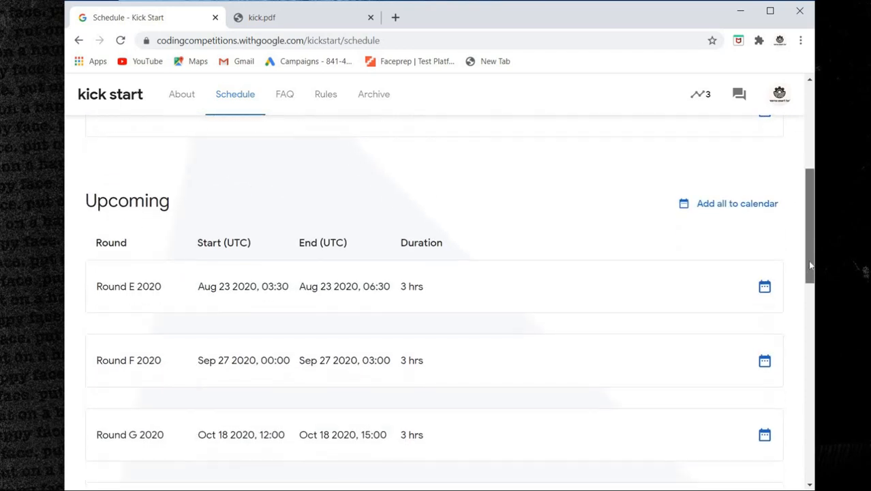
pyautogui.scroll(-3)
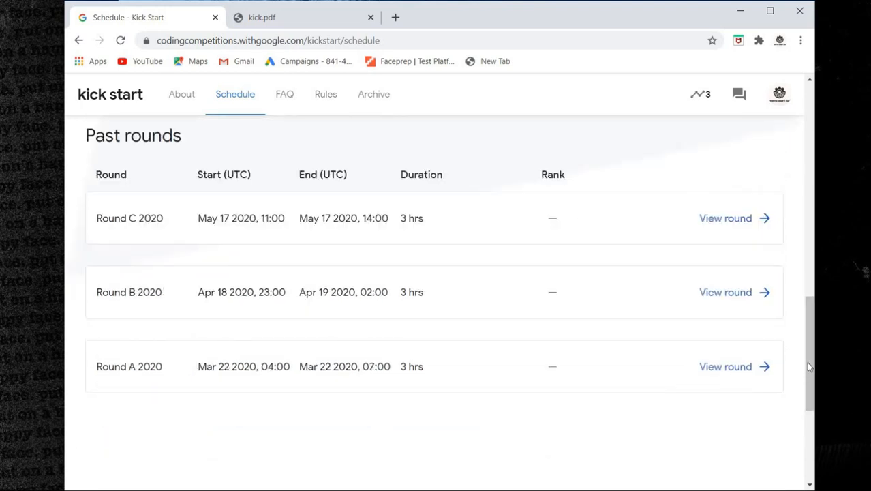
pyautogui.scroll(3)
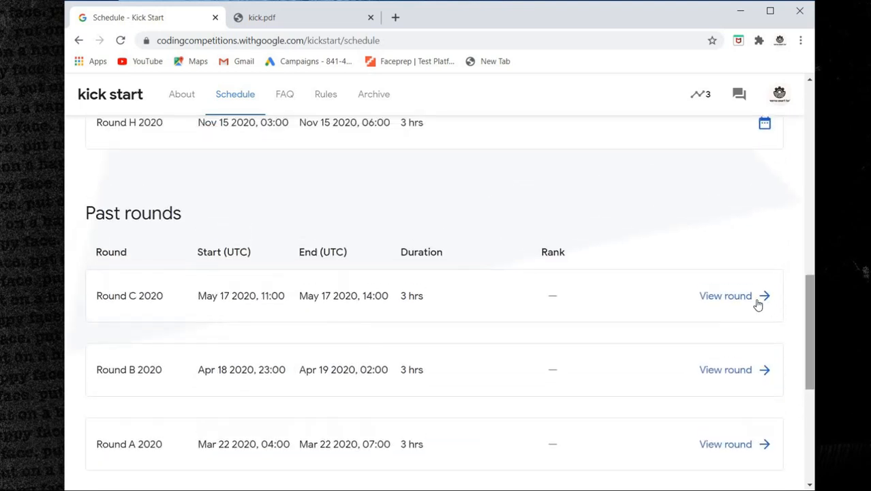
pyautogui.click(726, 295)
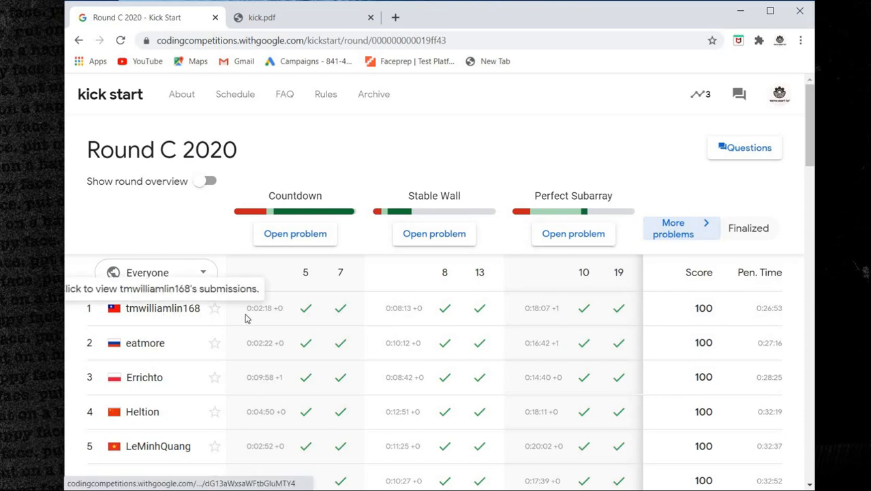
pyautogui.moveTo(265, 308)
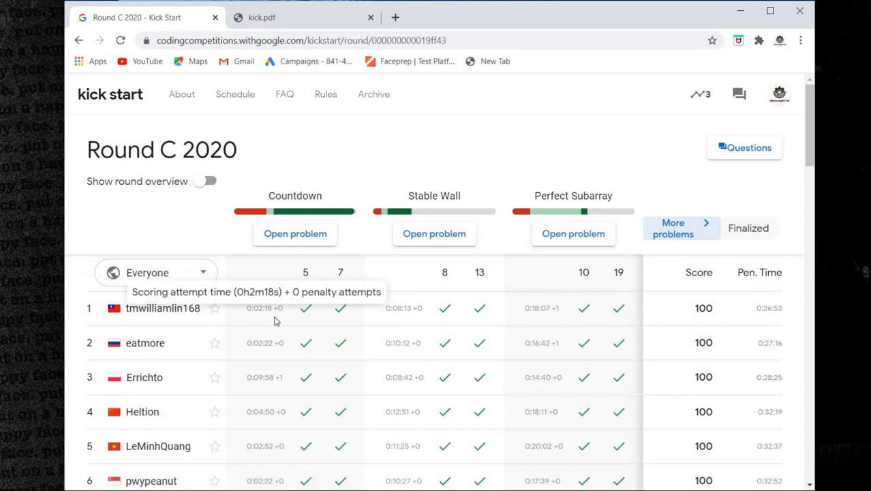
pyautogui.moveTo(423, 316)
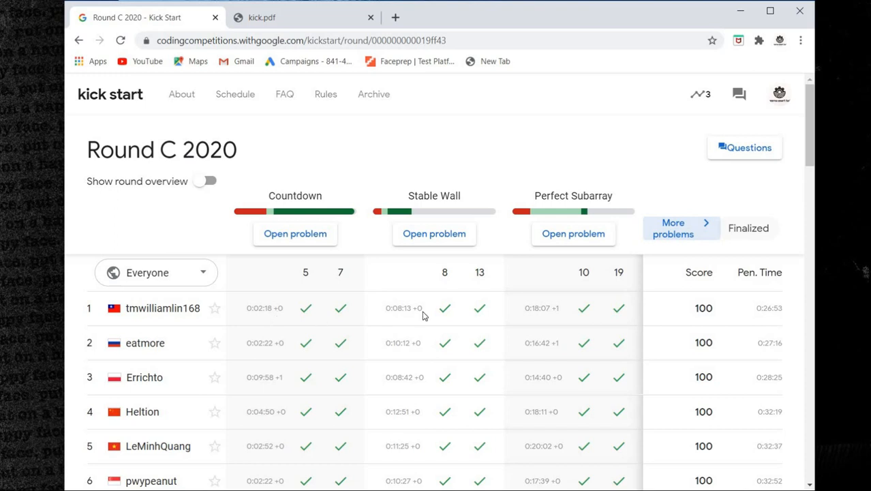
pyautogui.moveTo(543, 320)
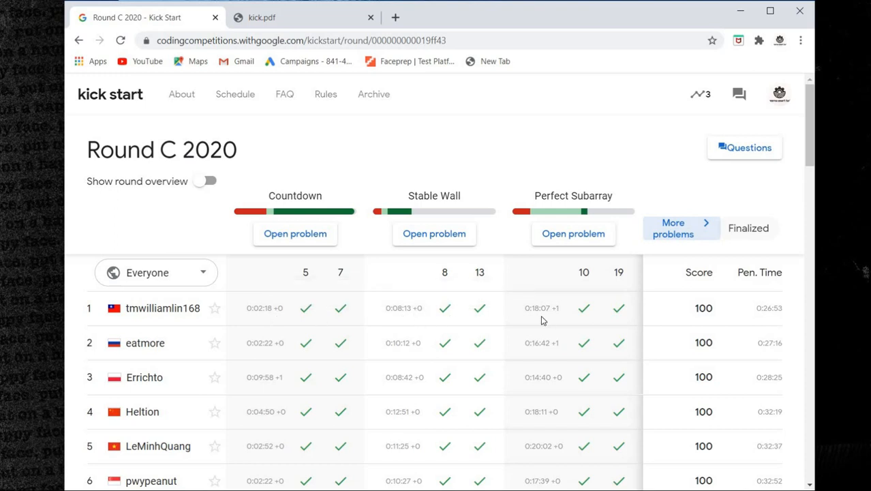
pyautogui.moveTo(630, 315)
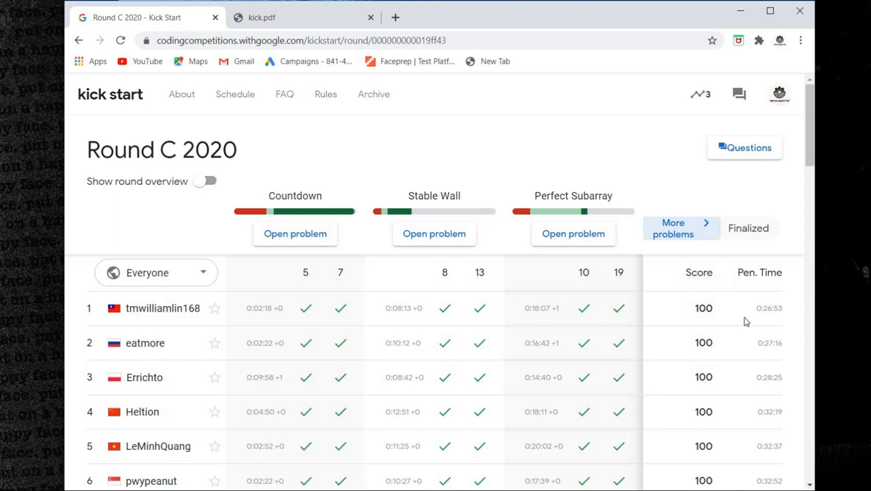
pyautogui.moveTo(771, 317)
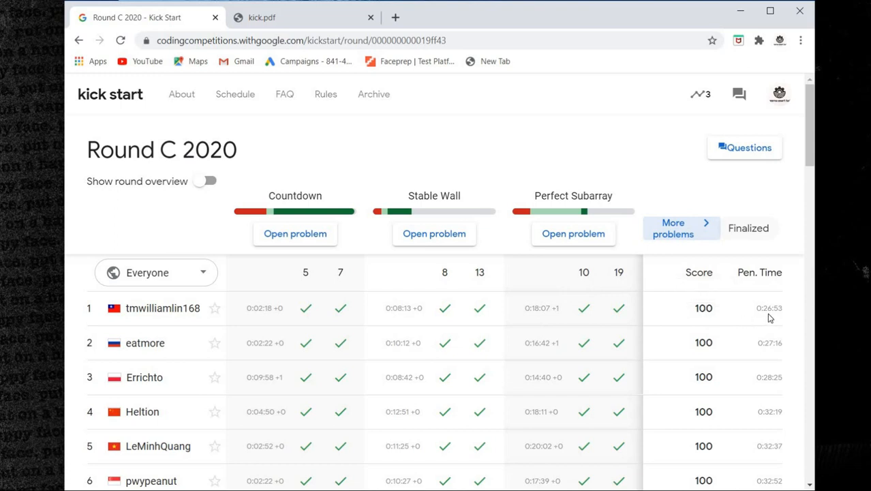
pyautogui.moveTo(783, 249)
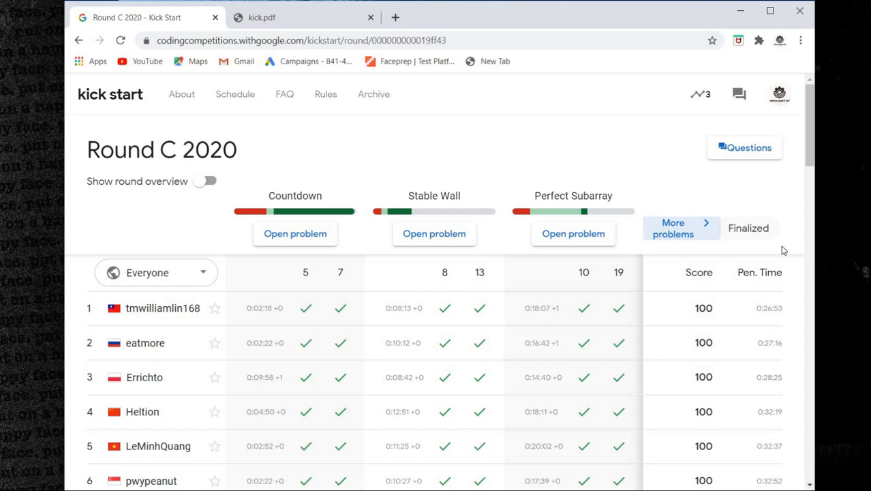
# - Review the Round C 2020 scoreboard and go back to the previous page
pyautogui.scroll(-3)
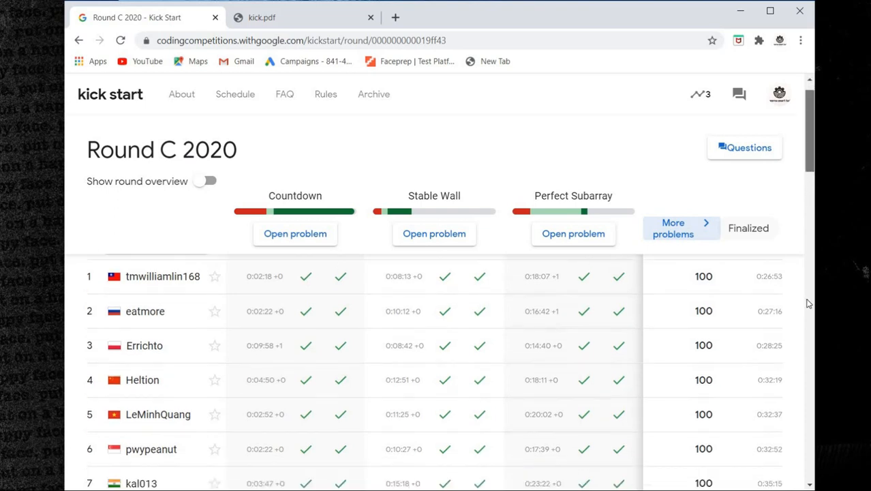
pyautogui.scroll(3)
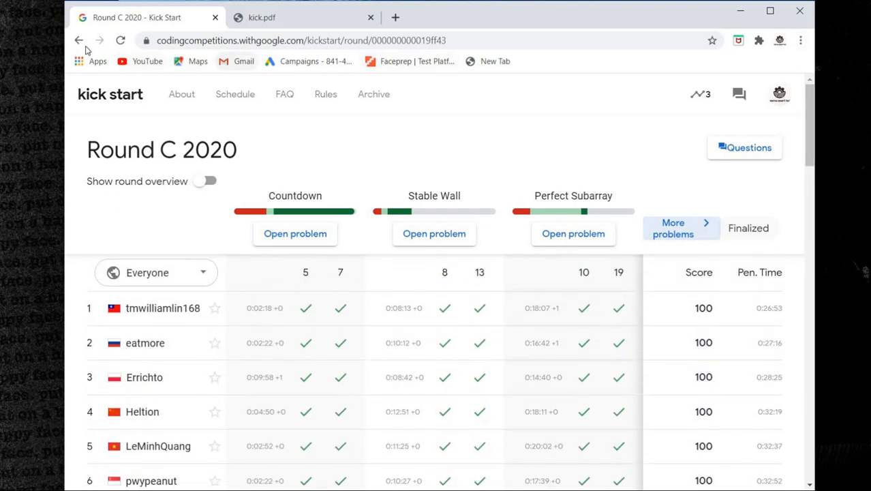
pyautogui.click(79, 41)
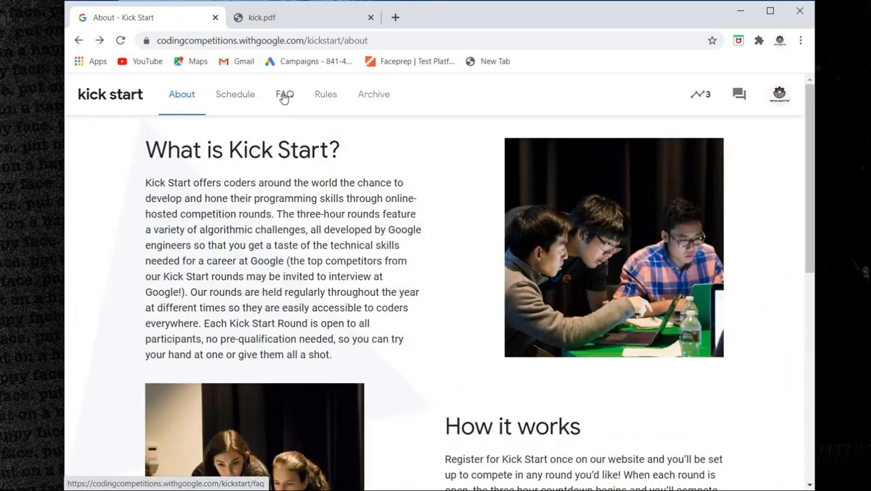
# - Visit the Rules and Archive pages, then return to the Kick Start 2020 home page
pyautogui.click(324, 94)
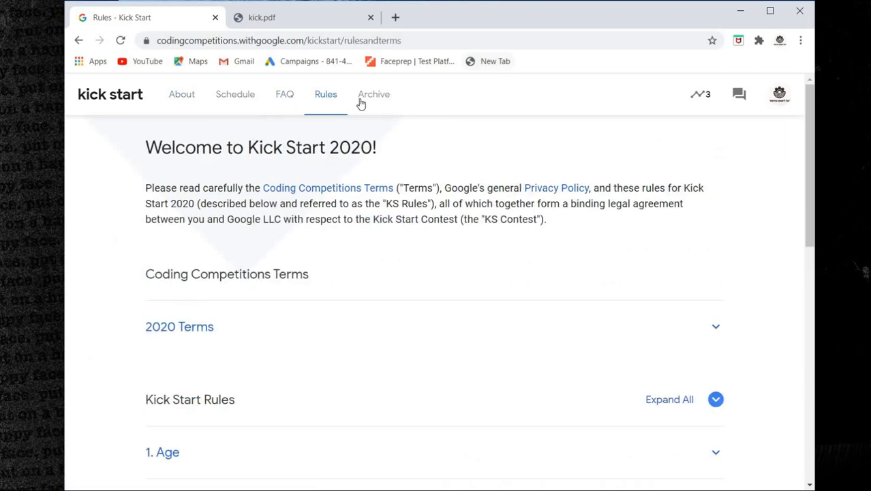
pyautogui.click(373, 94)
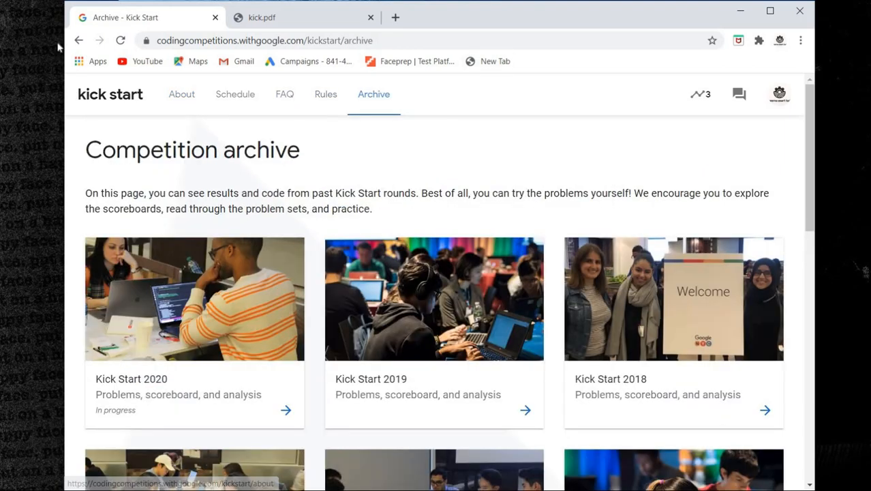
pyautogui.click(78, 40)
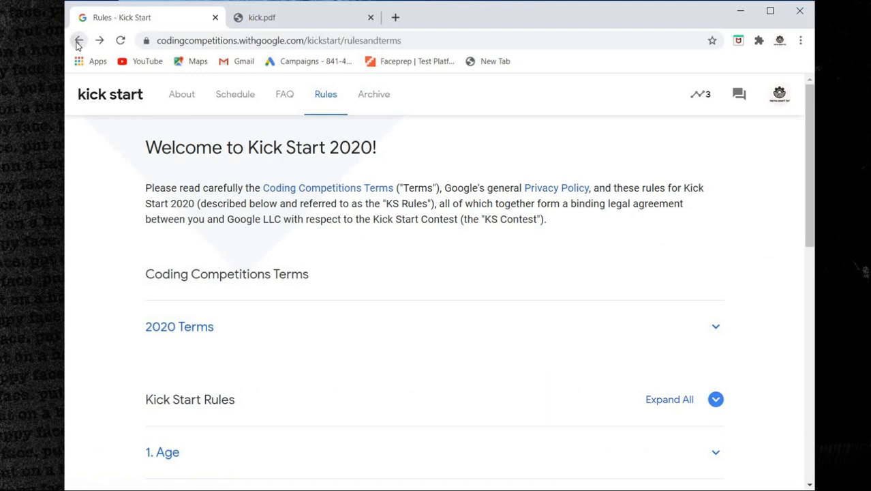
pyautogui.click(78, 41)
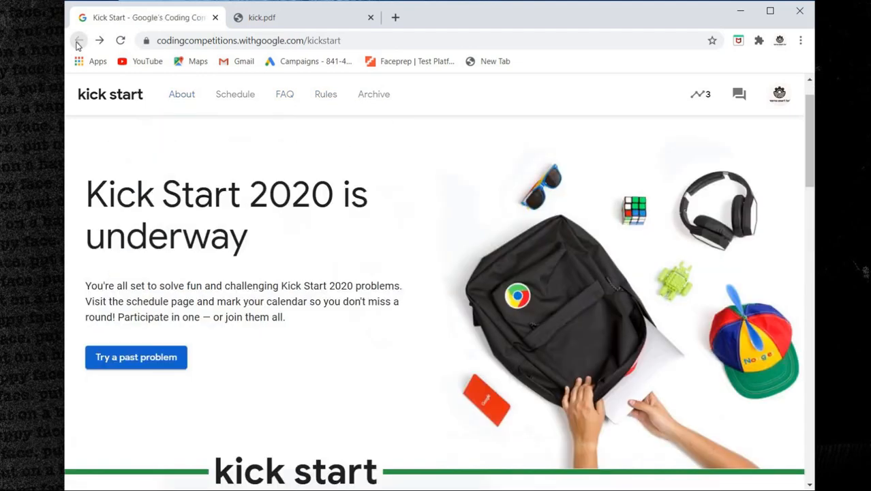
pyautogui.moveTo(810, 180)
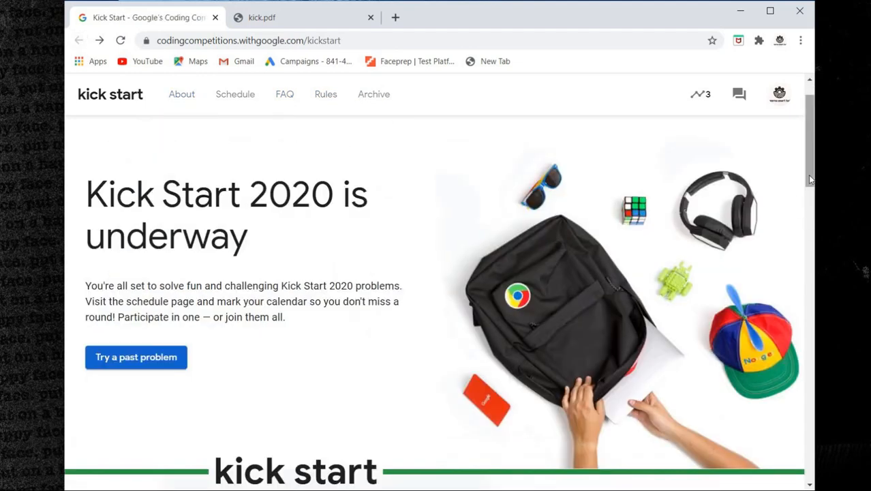
# - From the bottom of the home page, go to Google's Coding Competitions overview
pyautogui.scroll(-3)
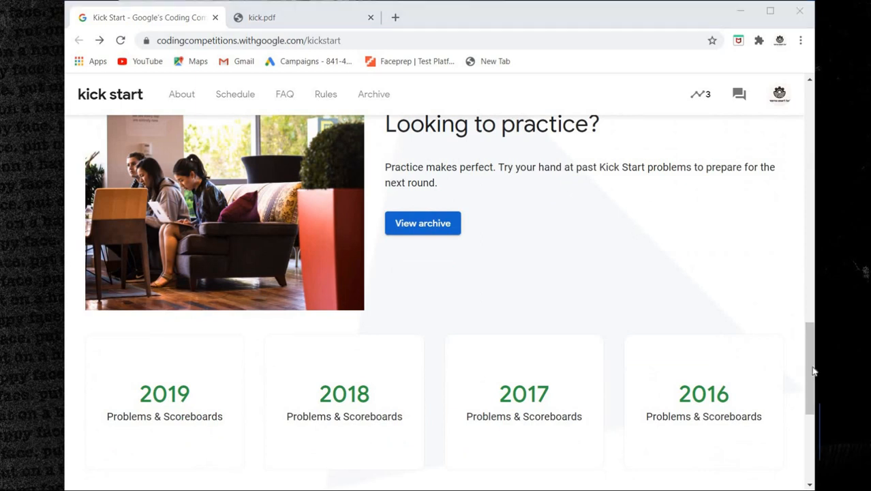
pyautogui.scroll(-3)
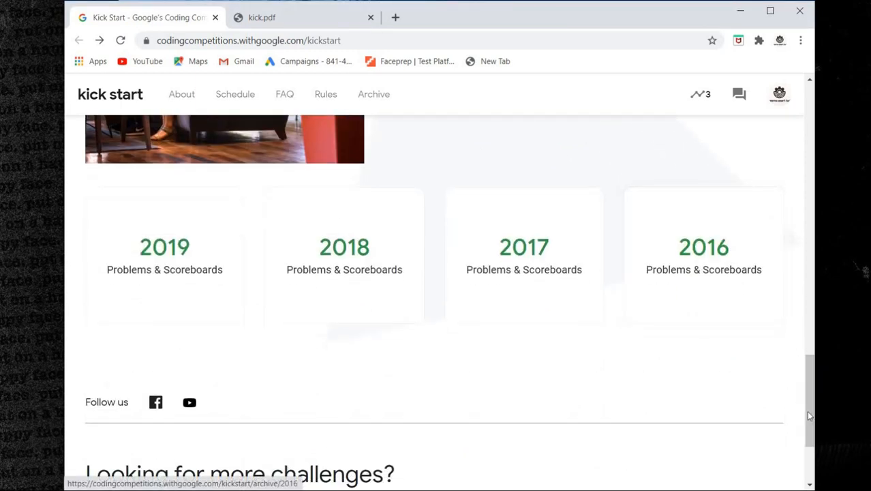
pyautogui.scroll(-3)
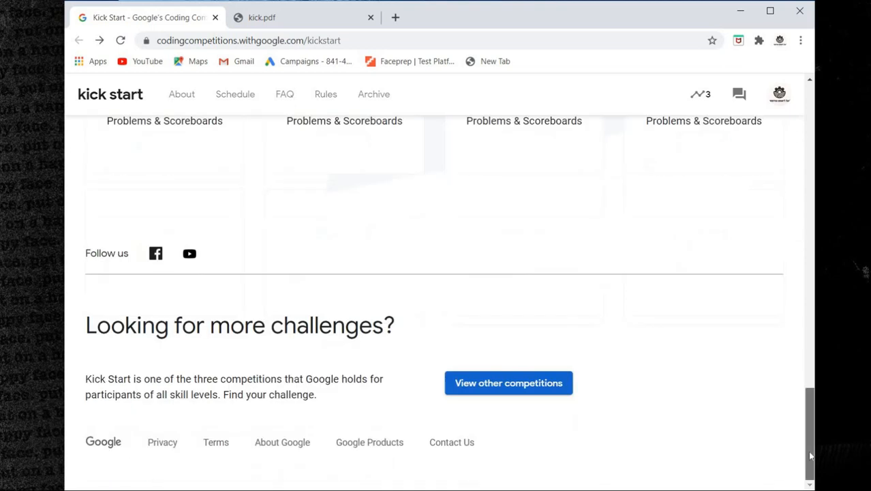
pyautogui.moveTo(509, 382)
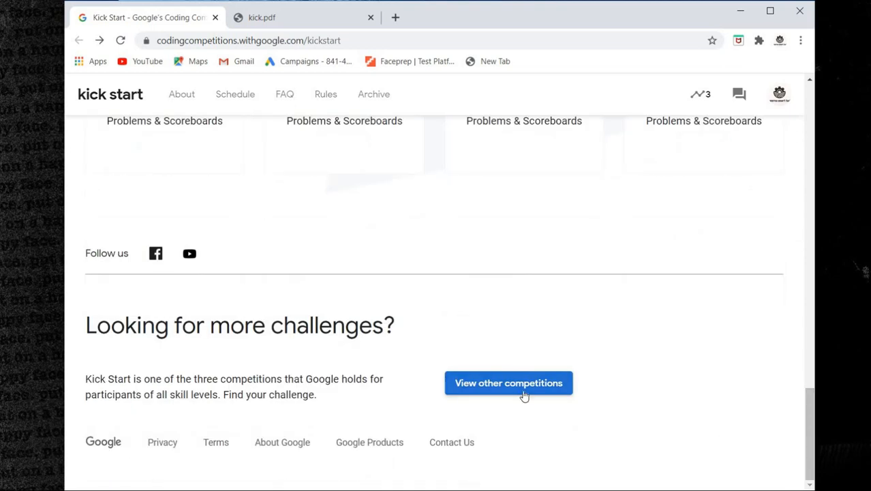
pyautogui.click(509, 382)
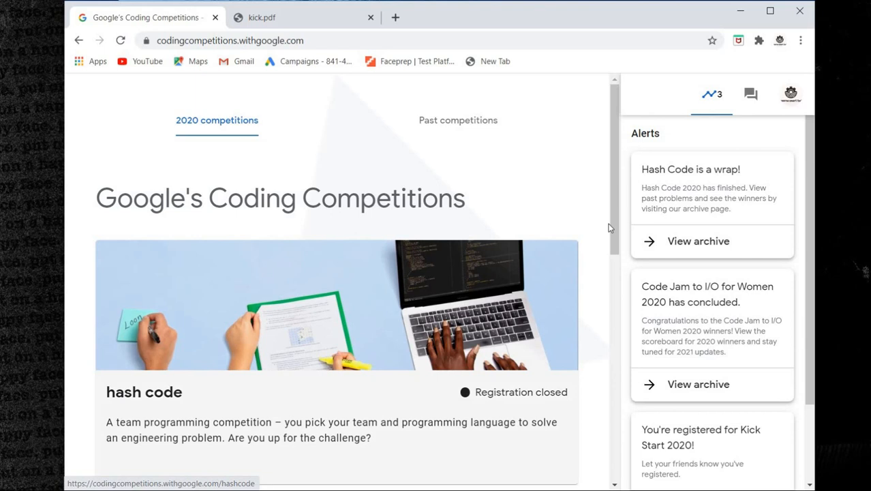
pyautogui.scroll(-3)
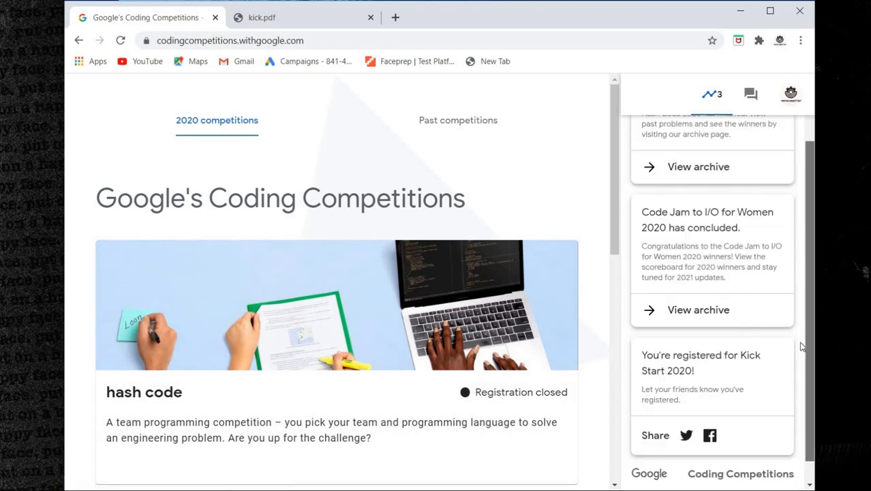
pyautogui.scroll(-3)
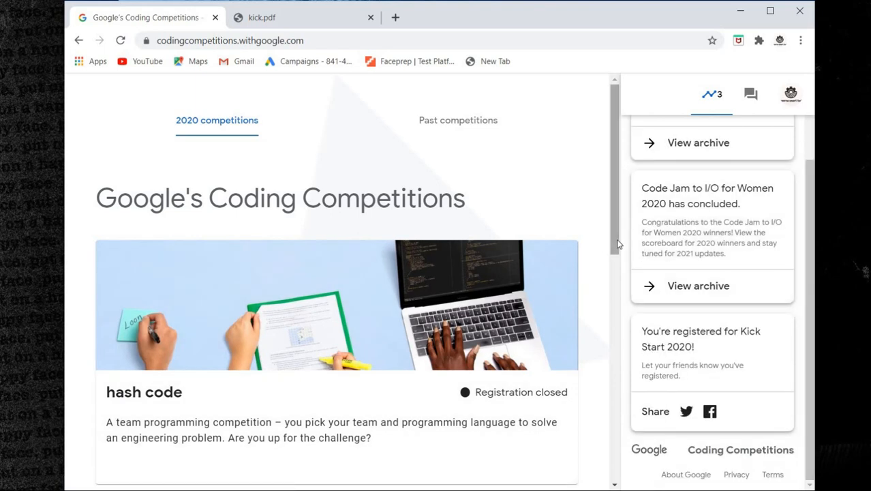
pyautogui.scroll(-3)
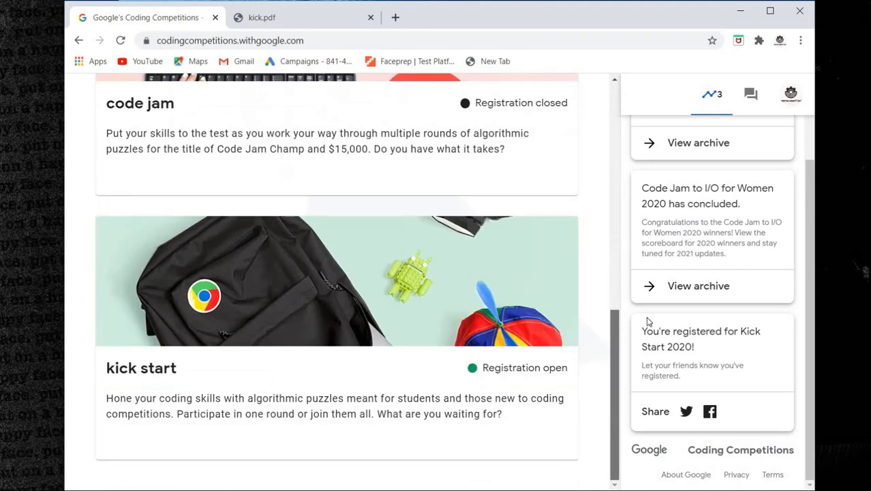
pyautogui.moveTo(638, 437)
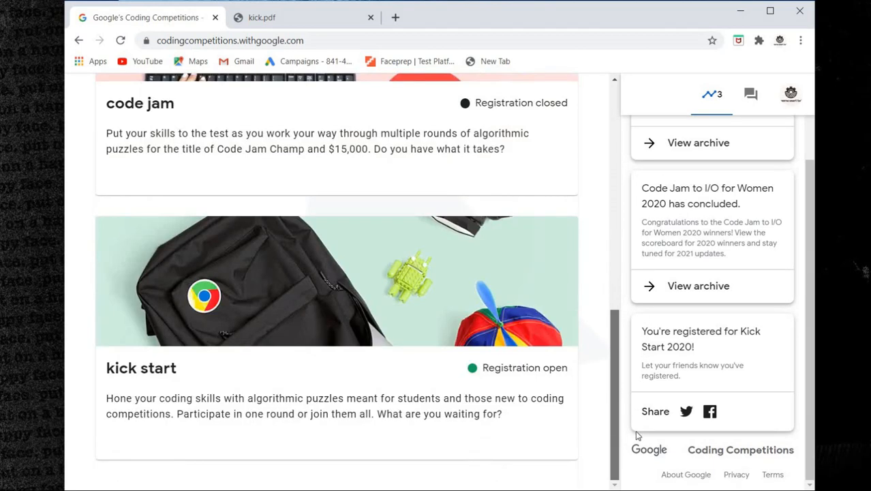
pyautogui.scroll(3)
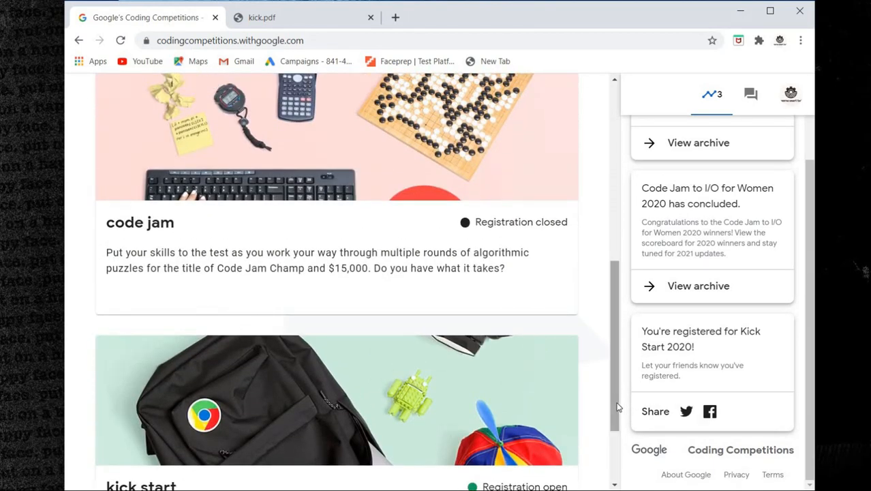
pyautogui.scroll(3)
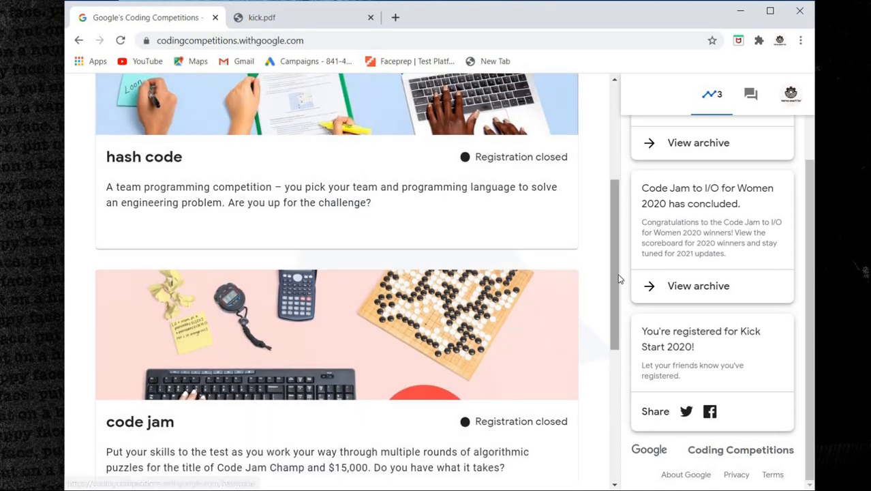
pyautogui.scroll(-3)
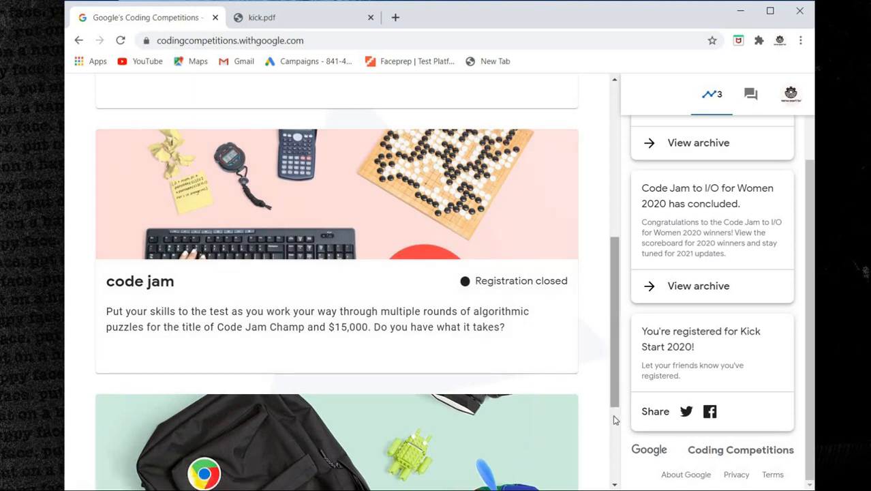
pyautogui.scroll(-3)
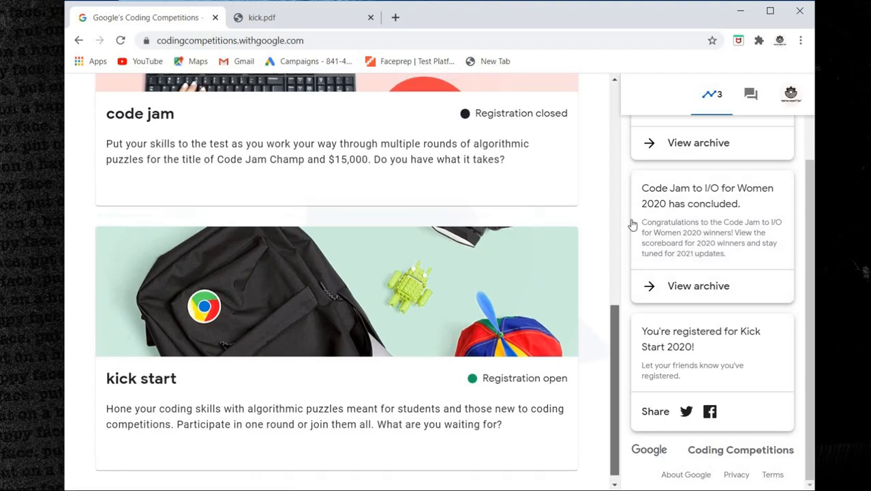
pyautogui.scroll(3)
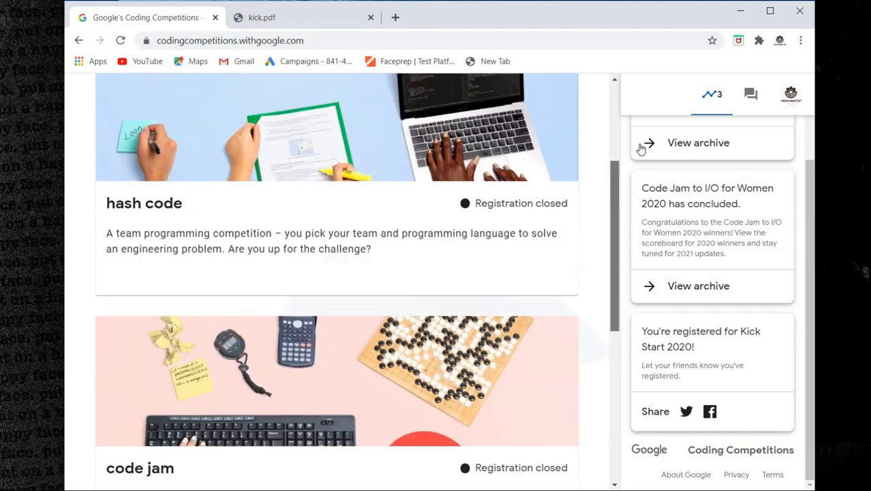
pyautogui.scroll(3)
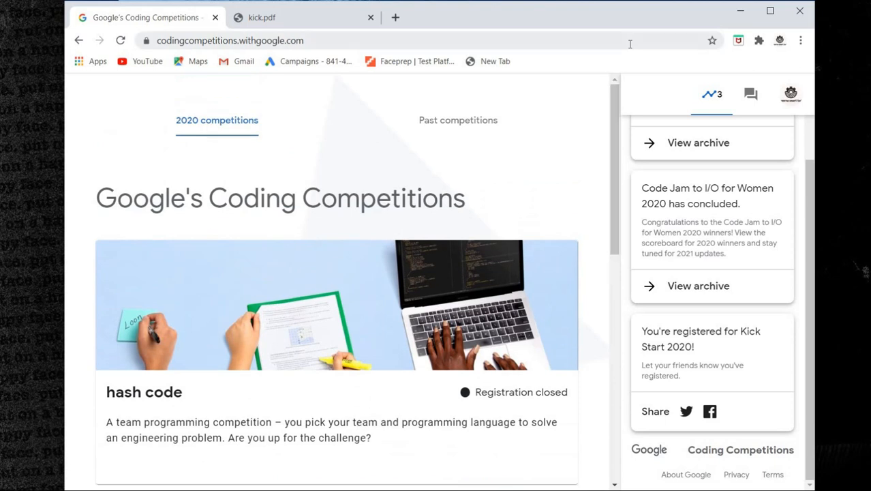
pyautogui.moveTo(617, 143)
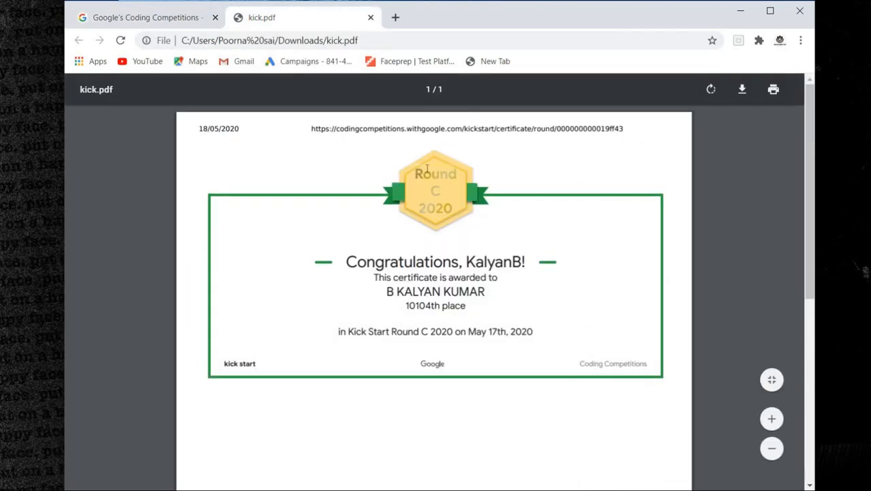
pyautogui.moveTo(810, 245)
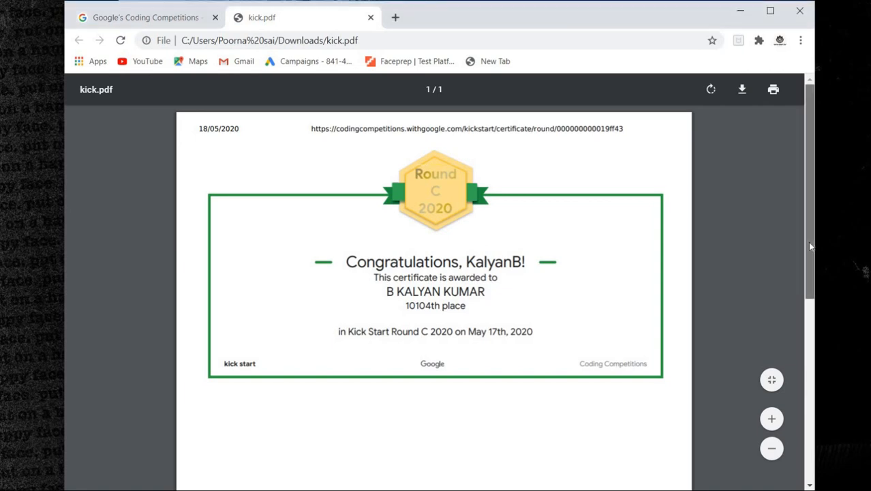
pyautogui.scroll(-3)
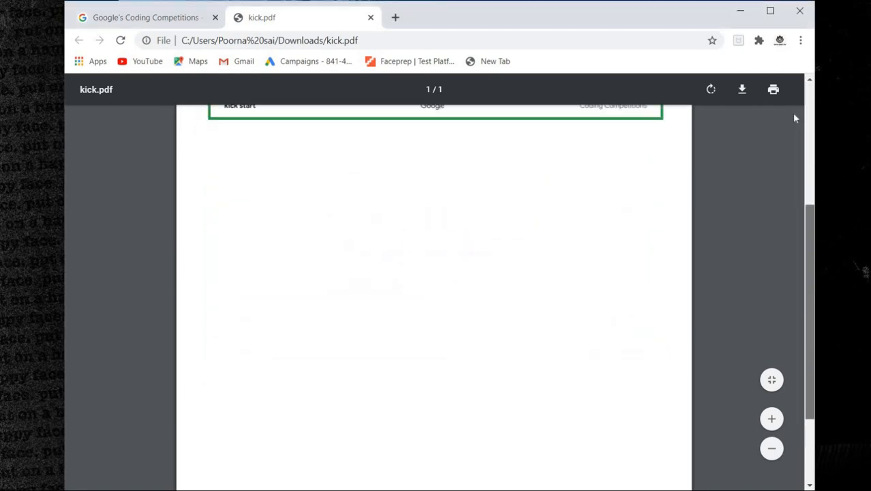
pyautogui.scroll(3)
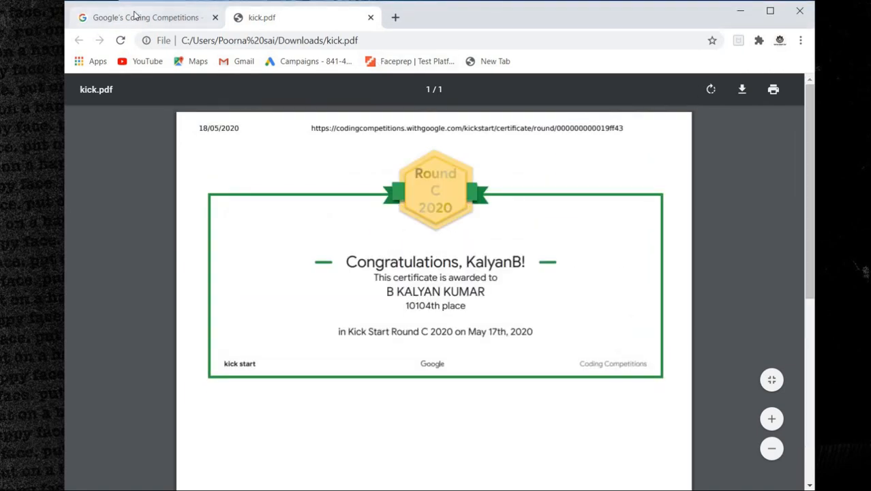
pyautogui.click(145, 17)
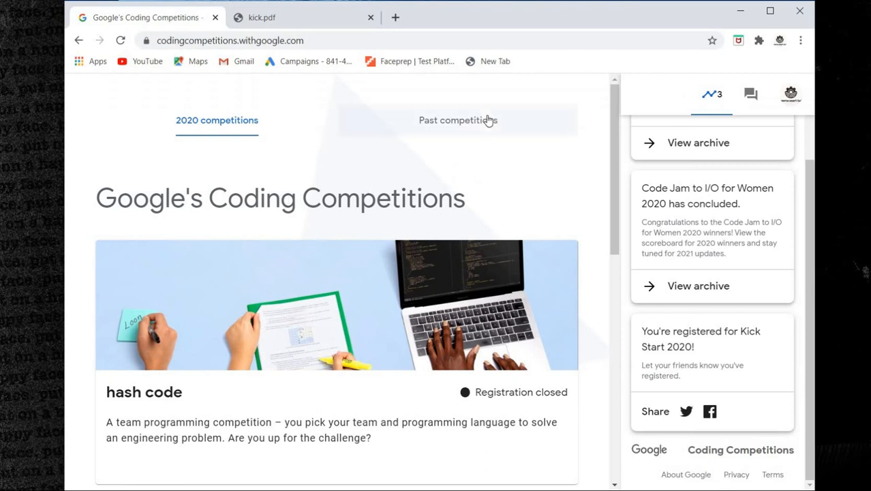
pyautogui.moveTo(411, 159)
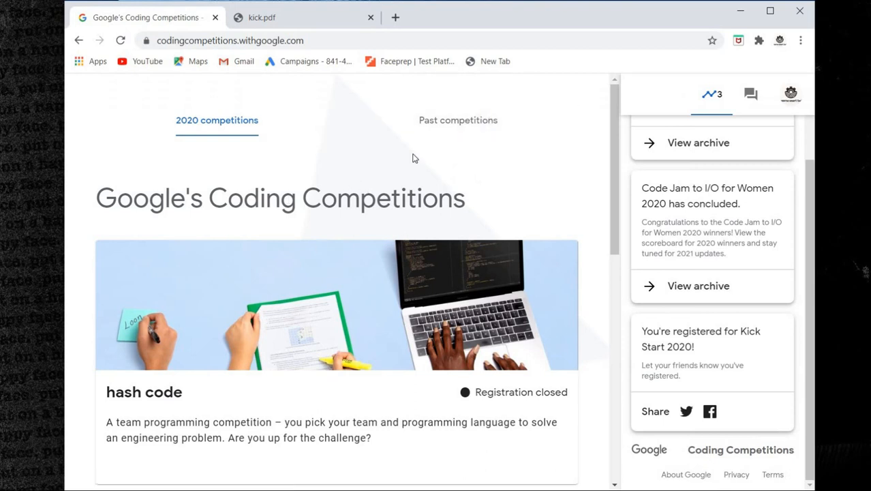
pyautogui.moveTo(172, 401)
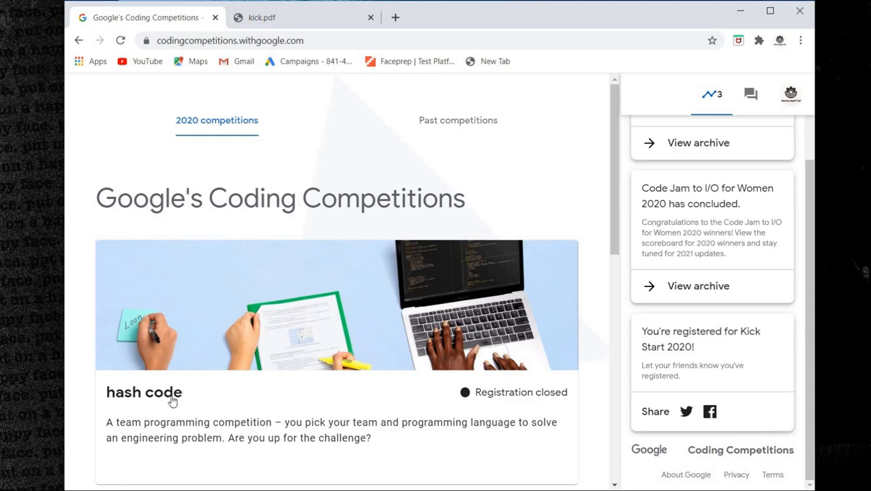